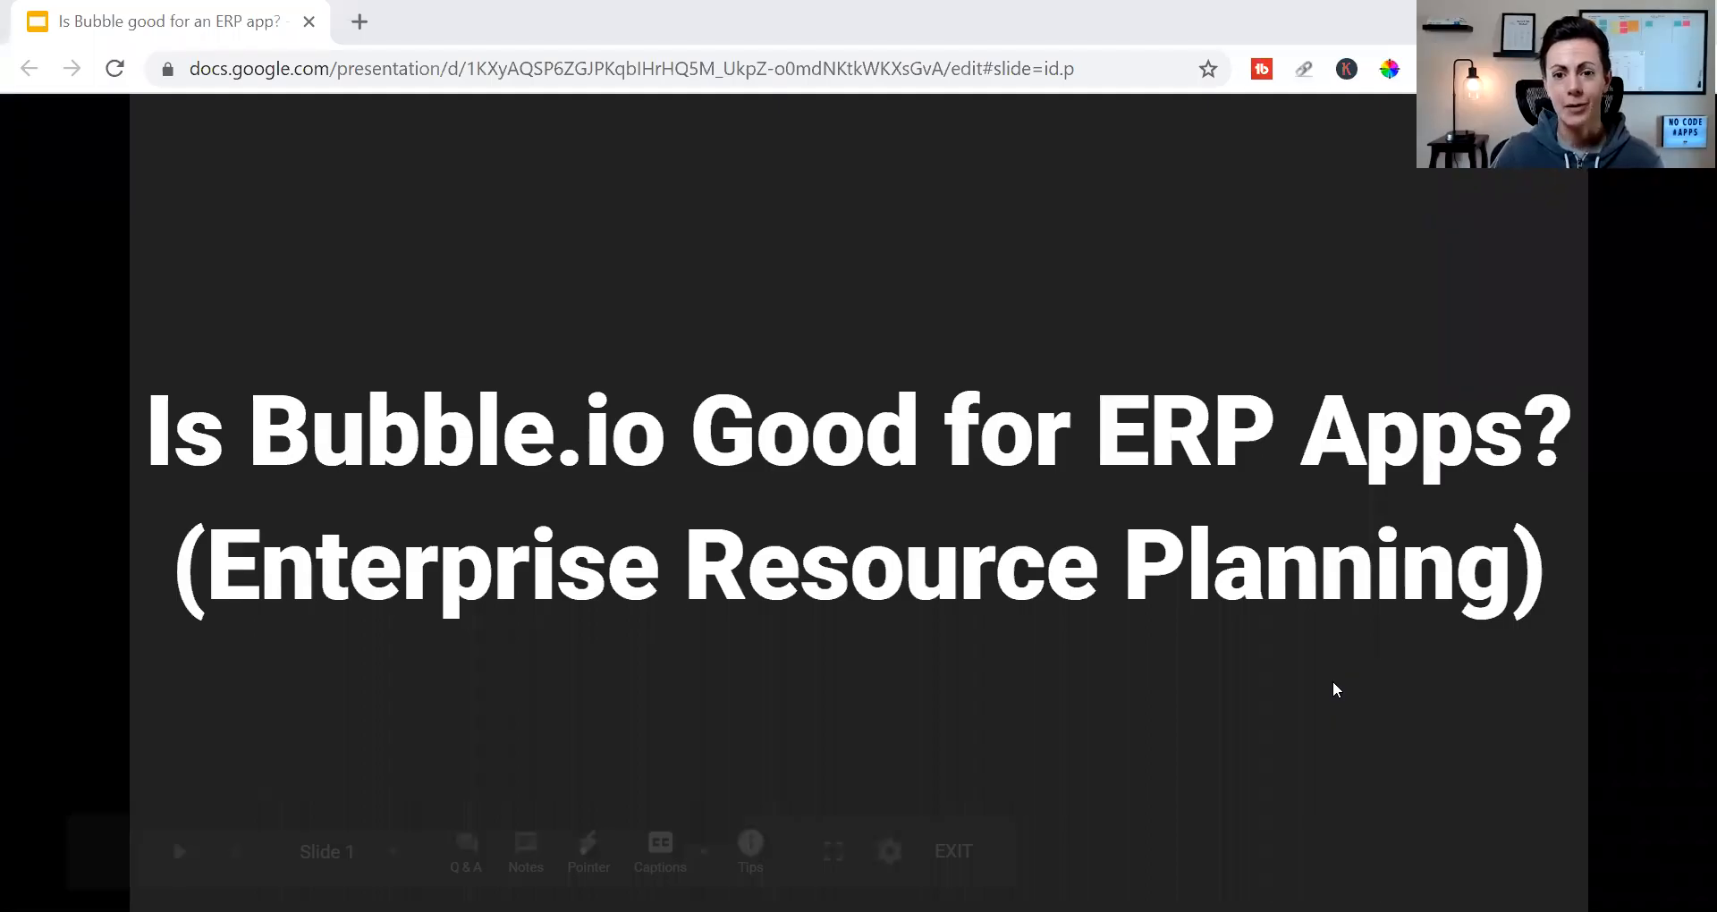
mouse_move(1335, 688)
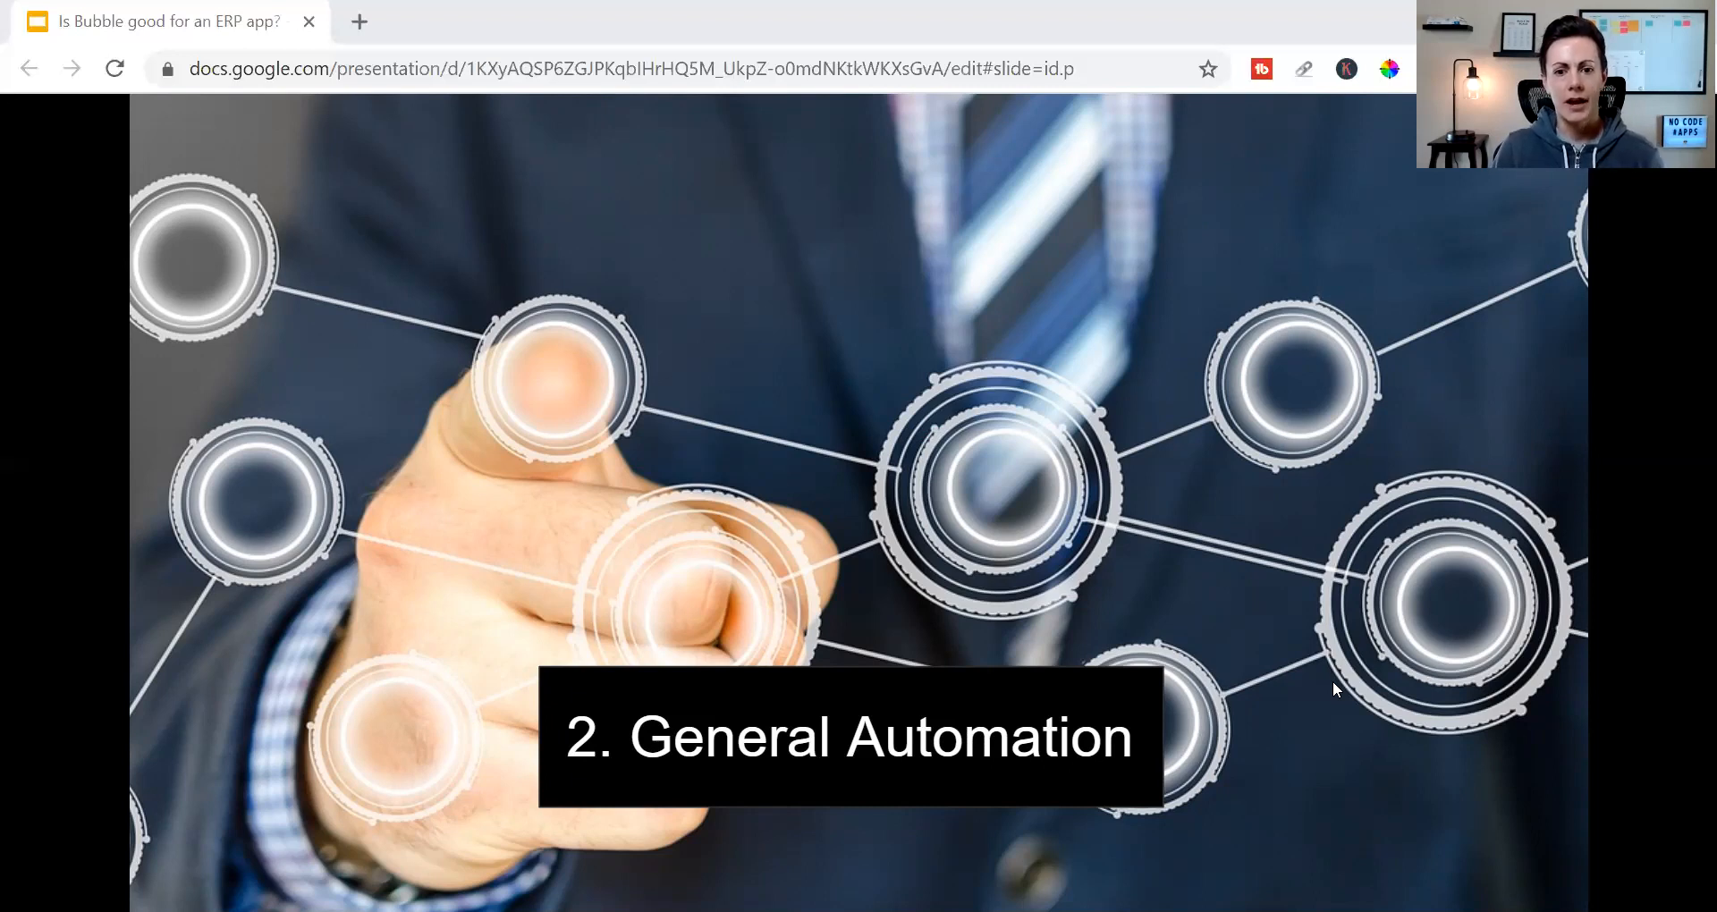
mouse_move(1252, 638)
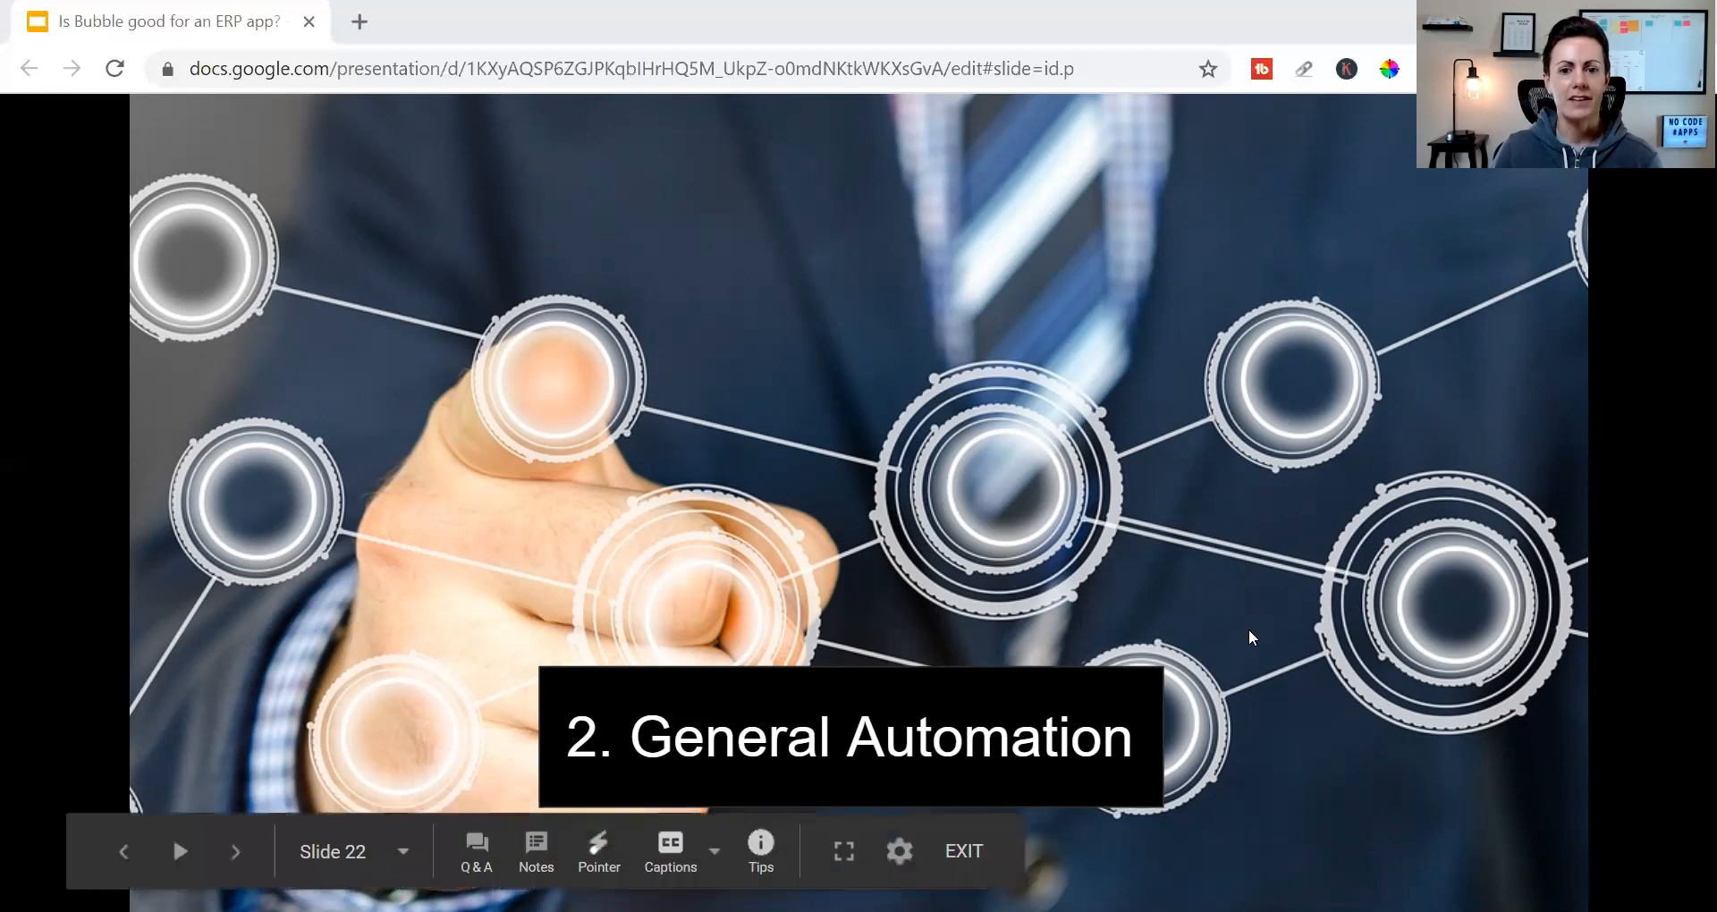